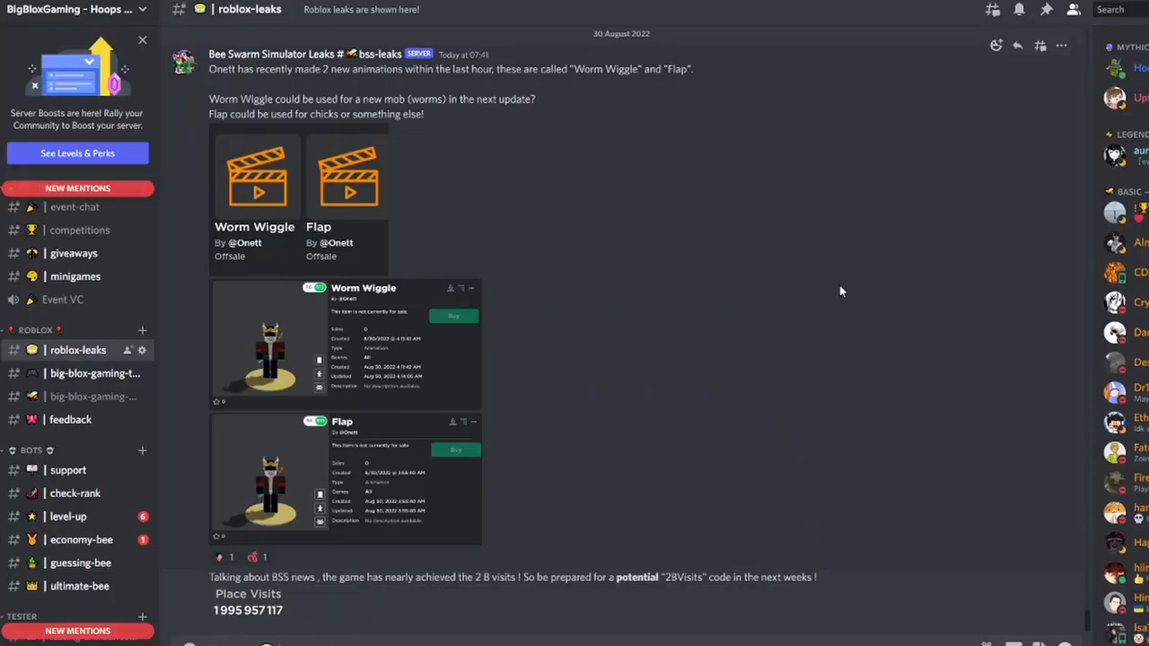
{"action": "mouse_move", "coordinate": [746, 224]}
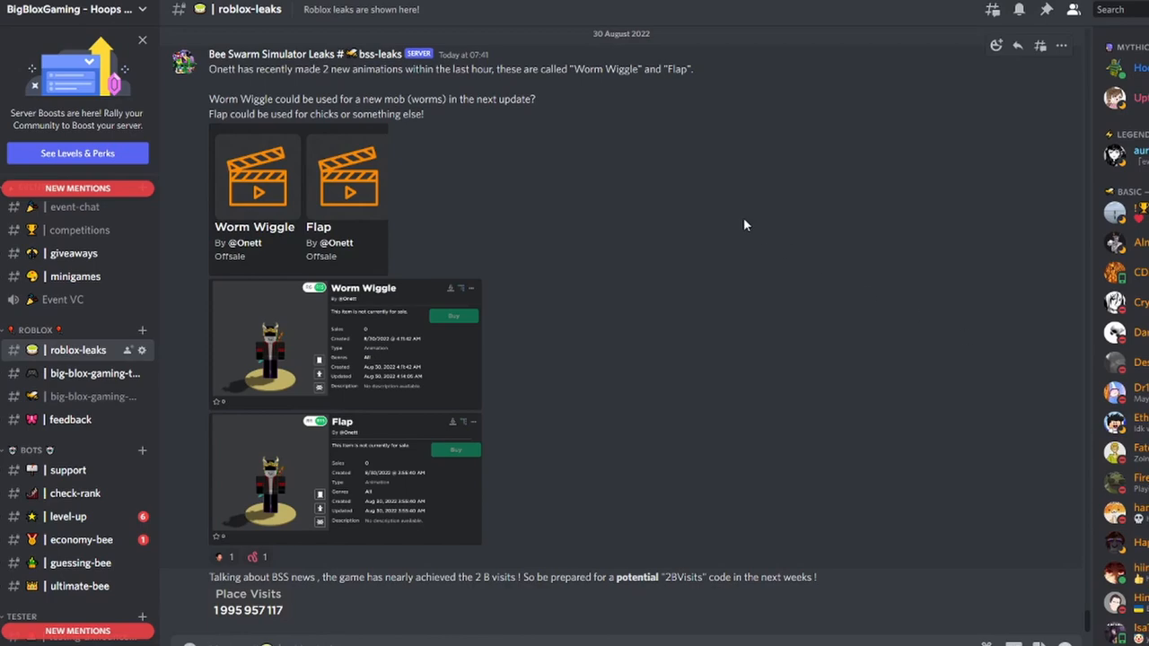
{"action": "mouse_move", "coordinate": [876, 277]}
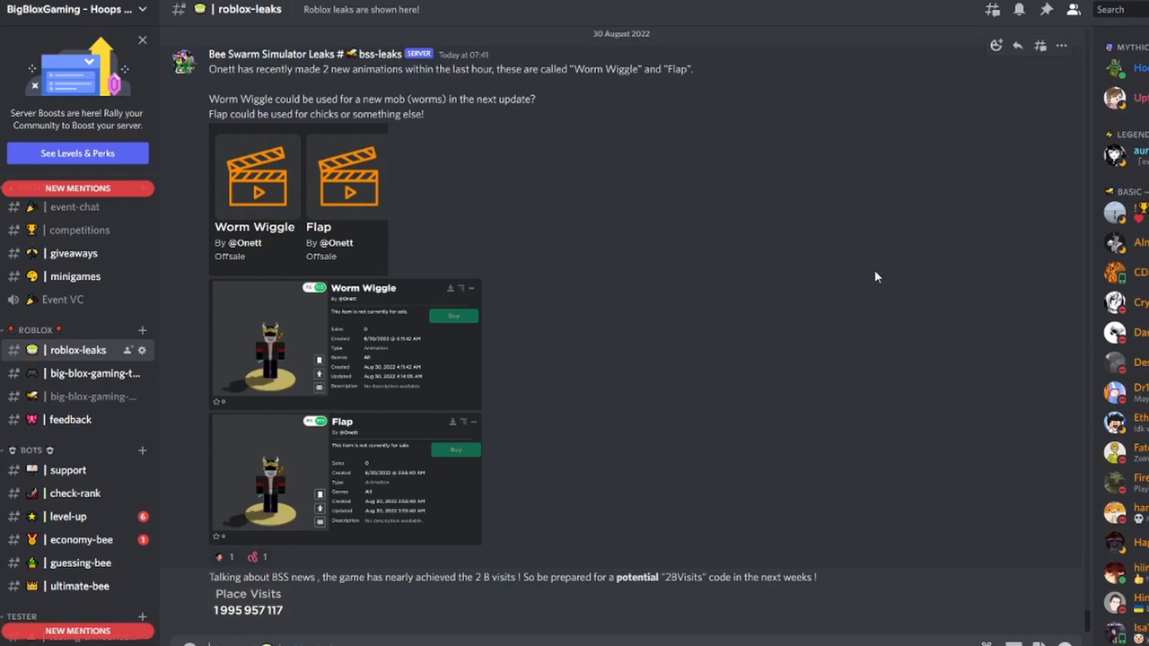
{"action": "mouse_move", "coordinate": [694, 223]}
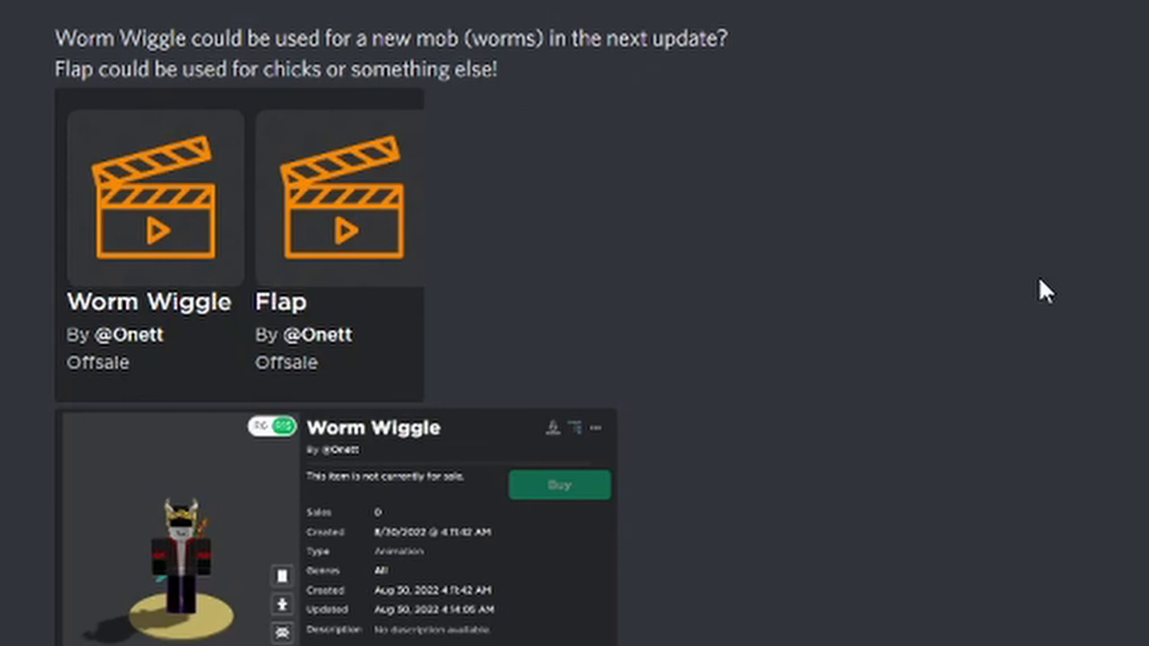
{"action": "mouse_move", "coordinate": [1057, 528]}
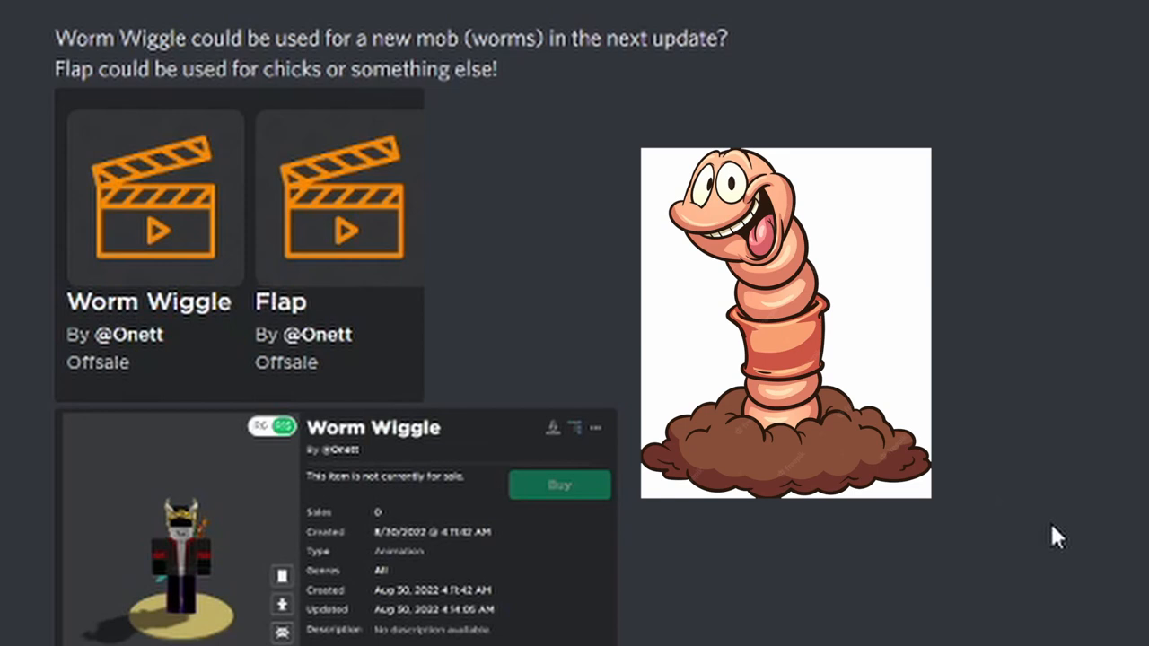
{"action": "mouse_move", "coordinate": [467, 399]}
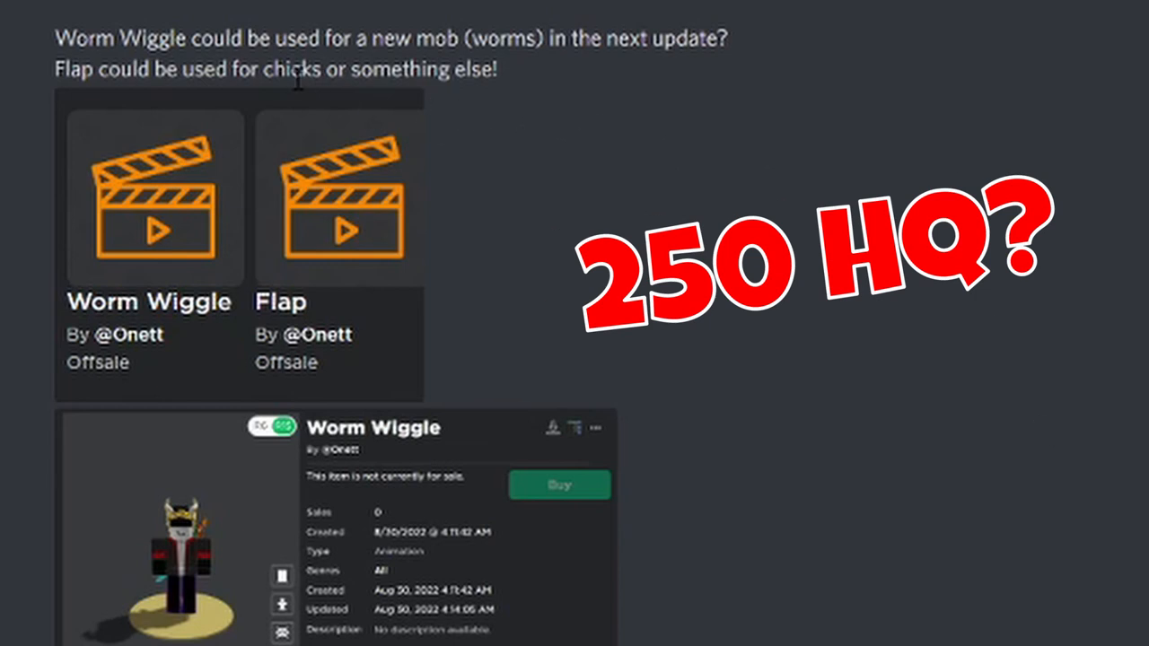
{"action": "mouse_move", "coordinate": [772, 319]}
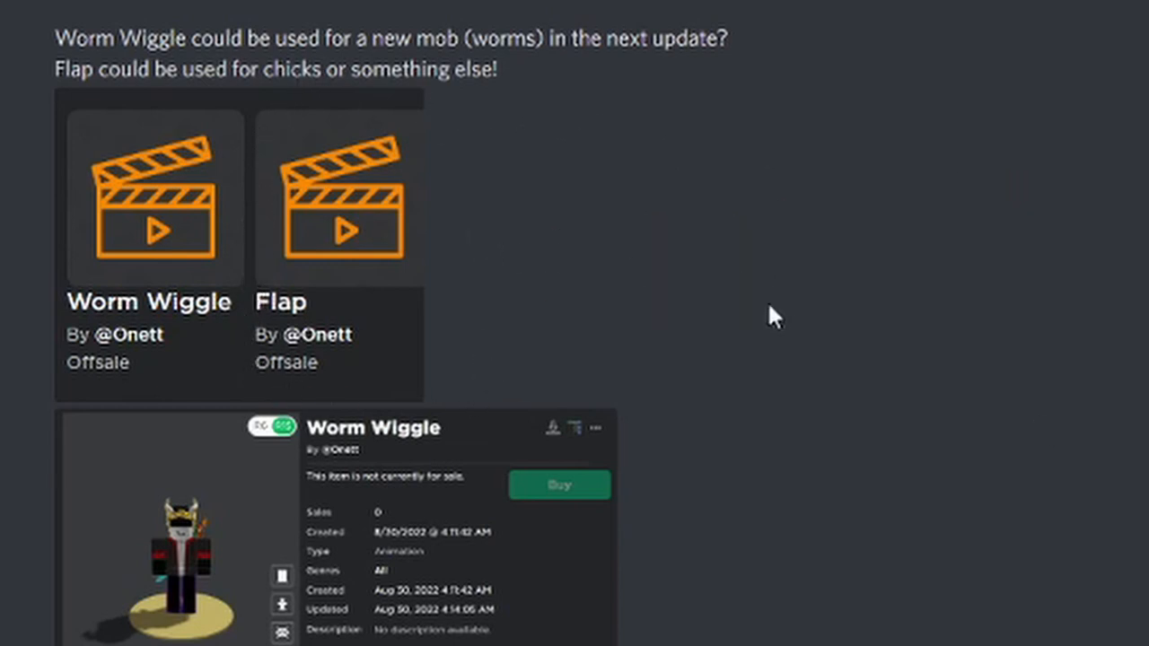
{"action": "mouse_move", "coordinate": [1134, 531]}
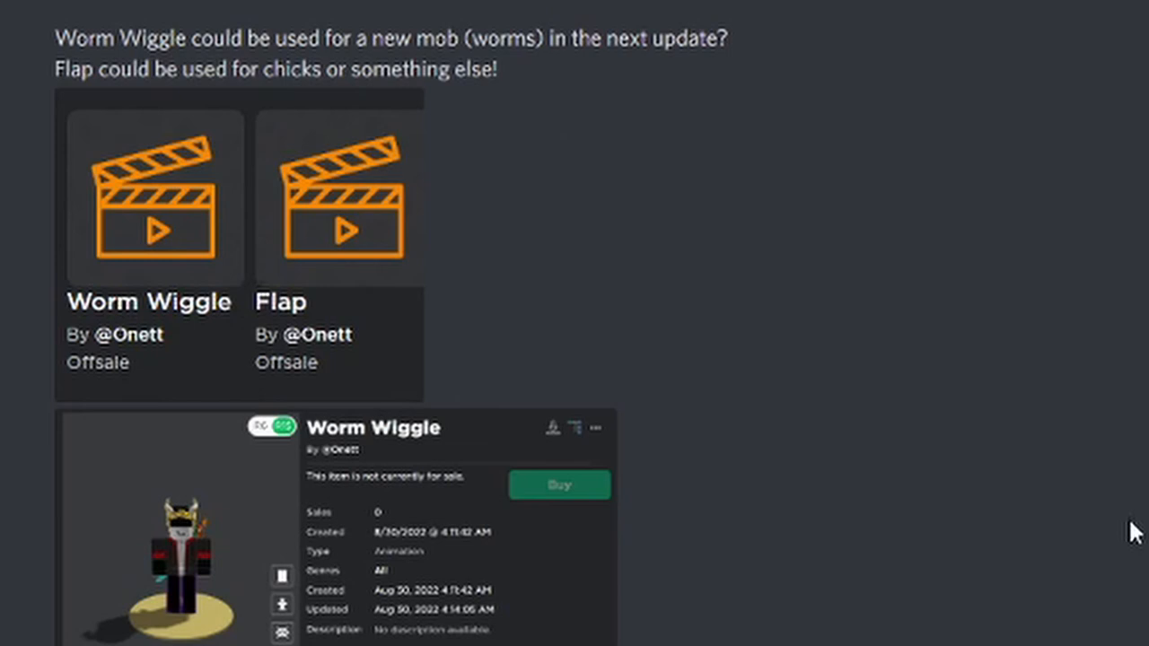
{"action": "mouse_move", "coordinate": [700, 320]}
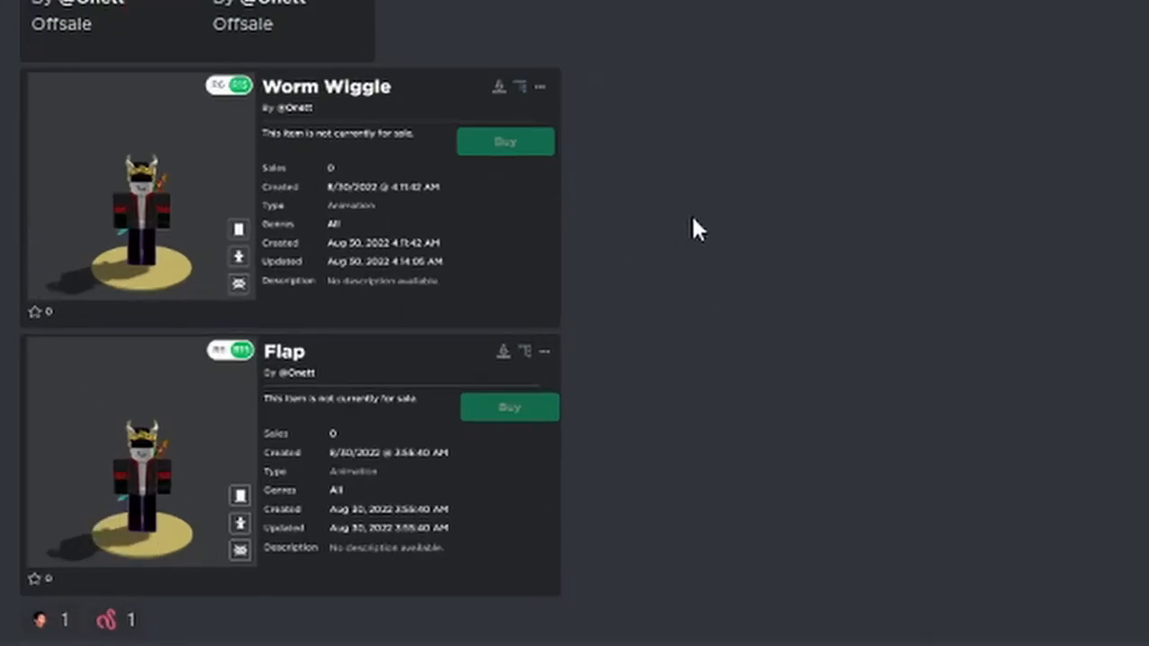
{"action": "mouse_move", "coordinate": [679, 230]}
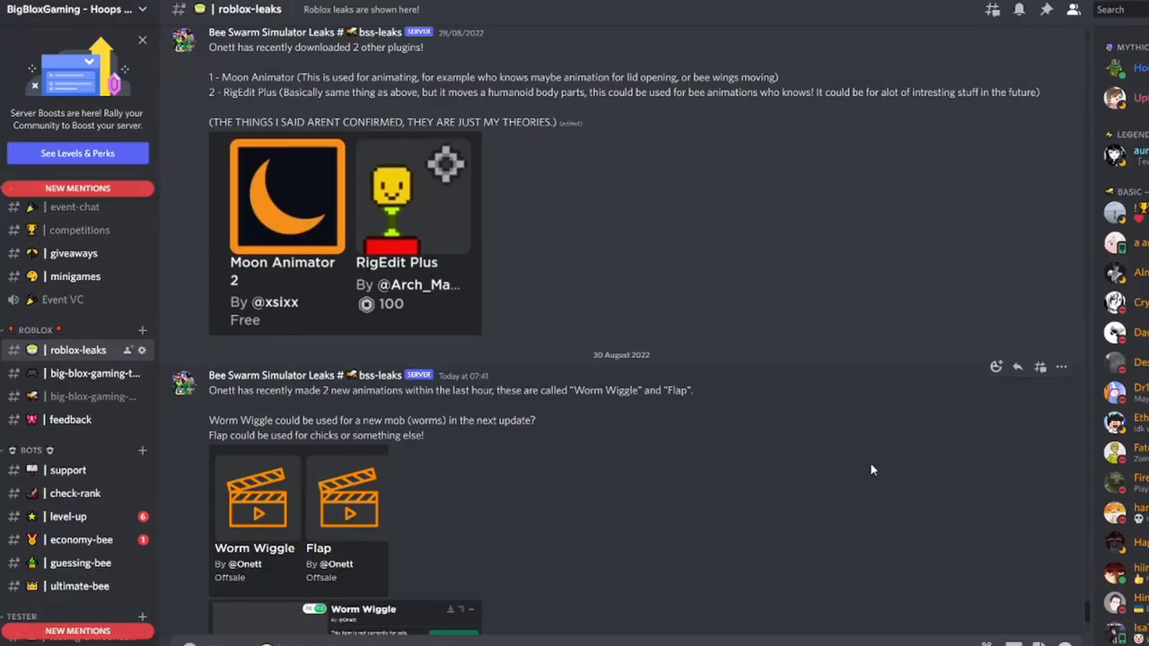
{"action": "mouse_move", "coordinate": [524, 196]}
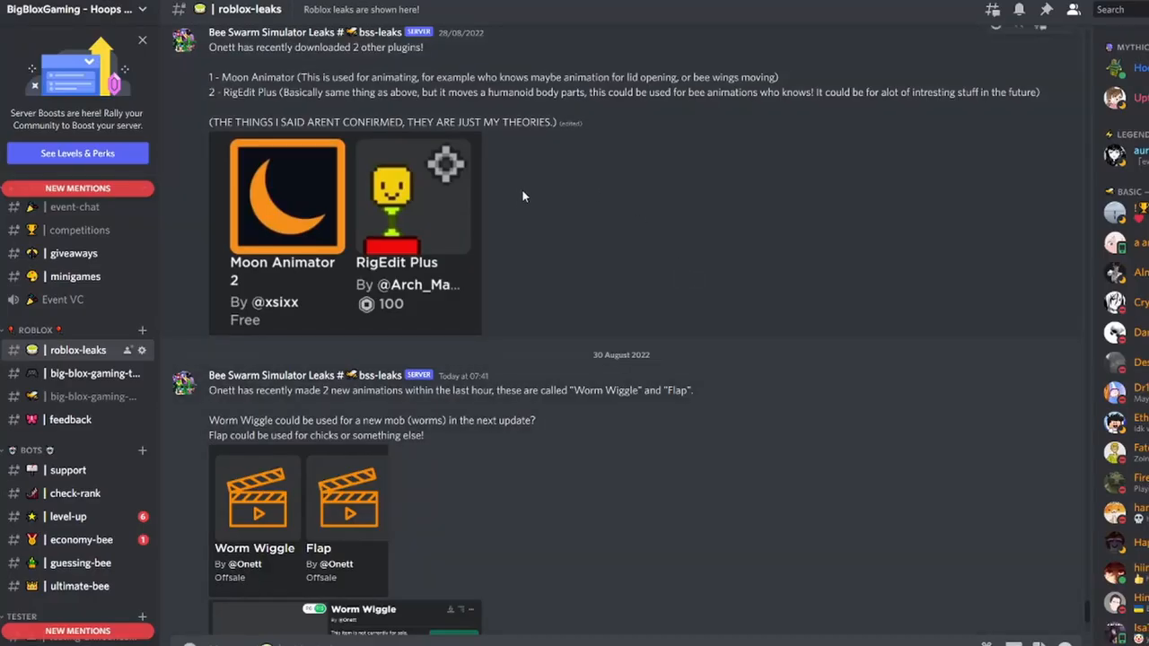
{"action": "mouse_move", "coordinate": [520, 203]}
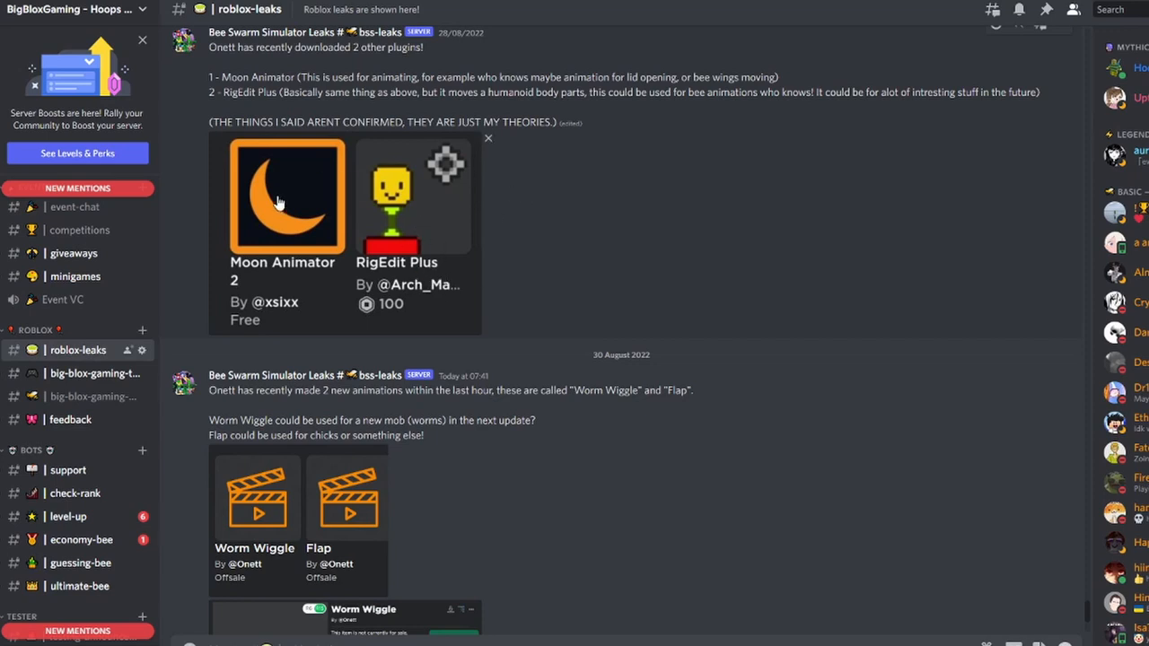
{"action": "scroll", "scroll_direction": "down", "scroll_amount": 3}
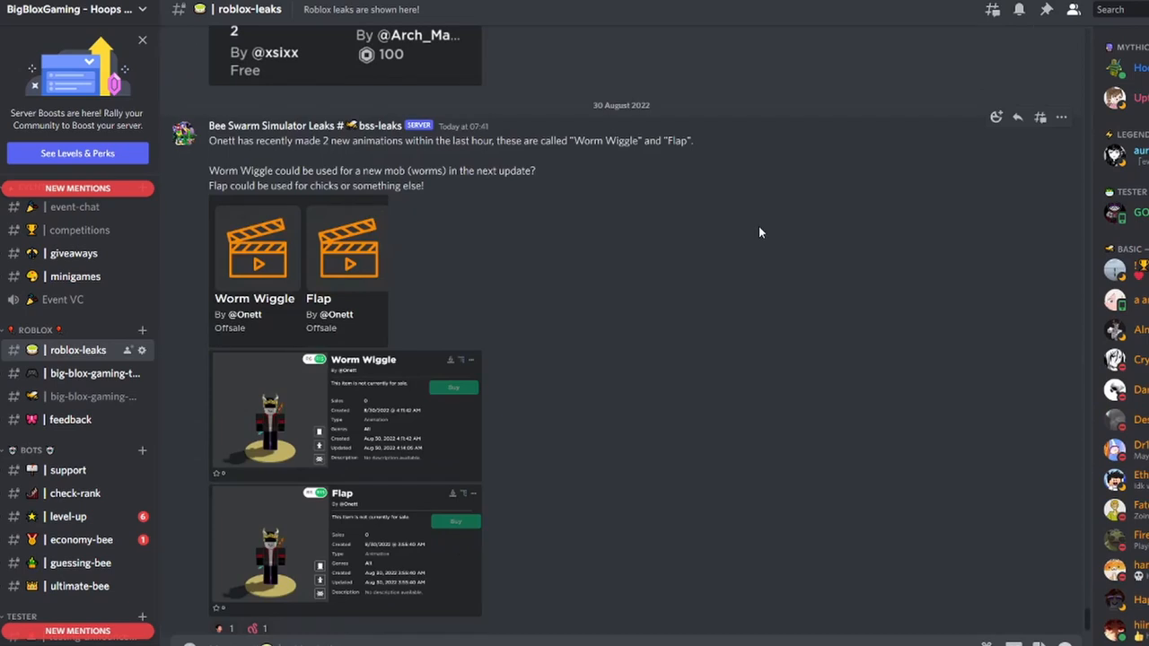
{"action": "mouse_move", "coordinate": [188, 222]}
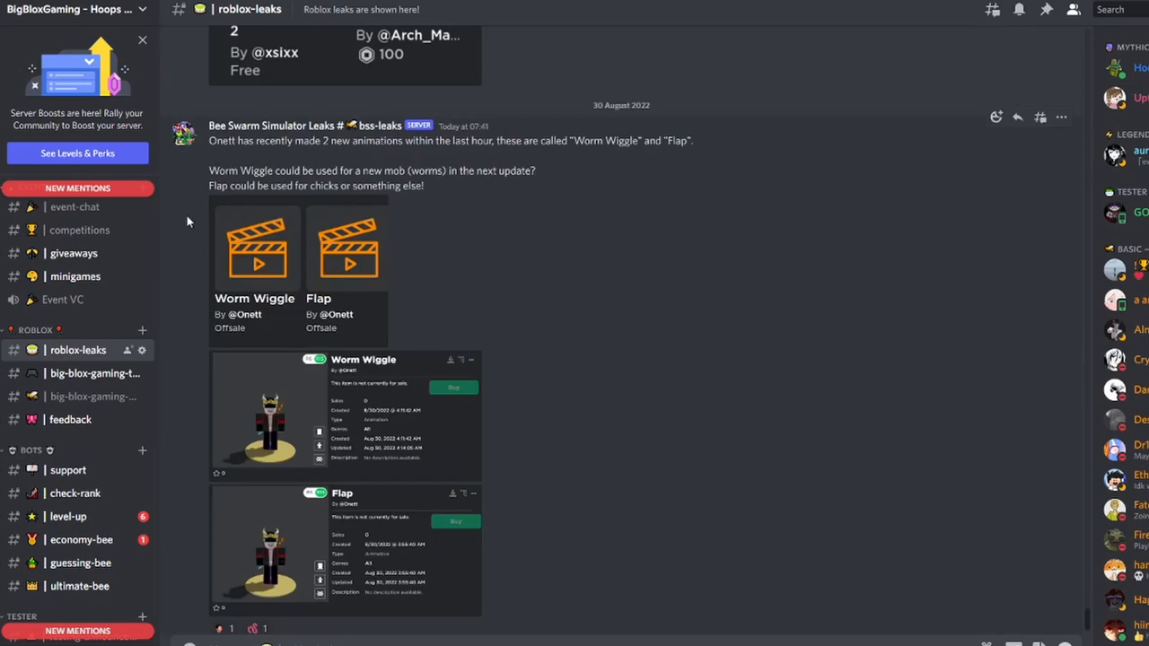
{"action": "scroll", "scroll_direction": "down", "scroll_amount": 3}
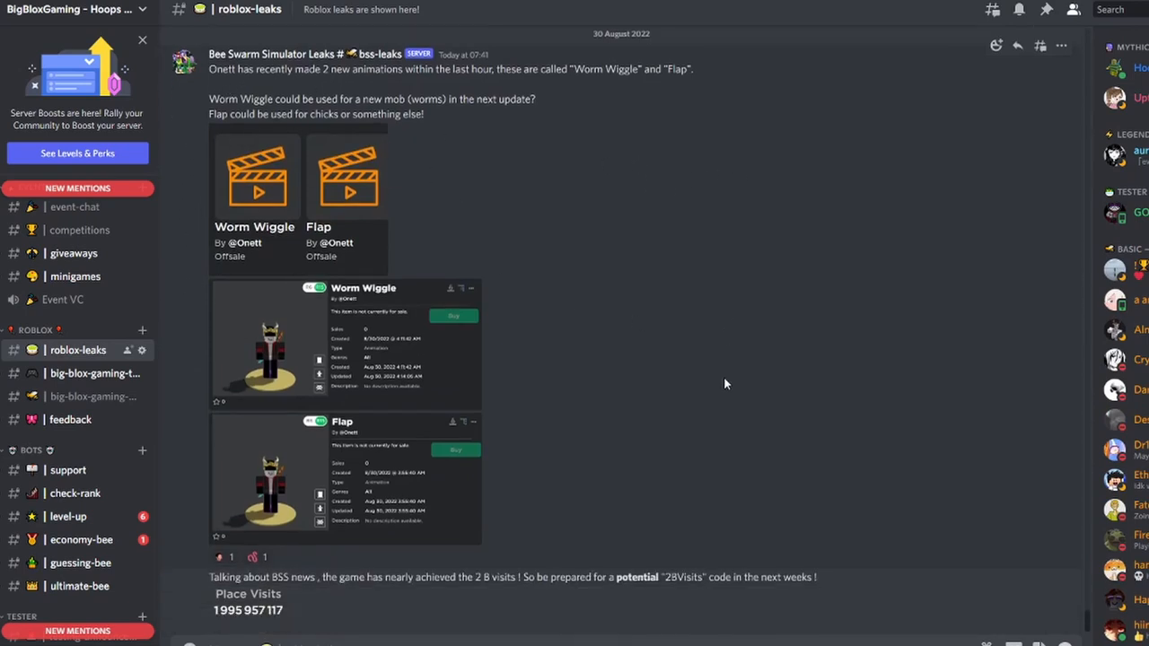